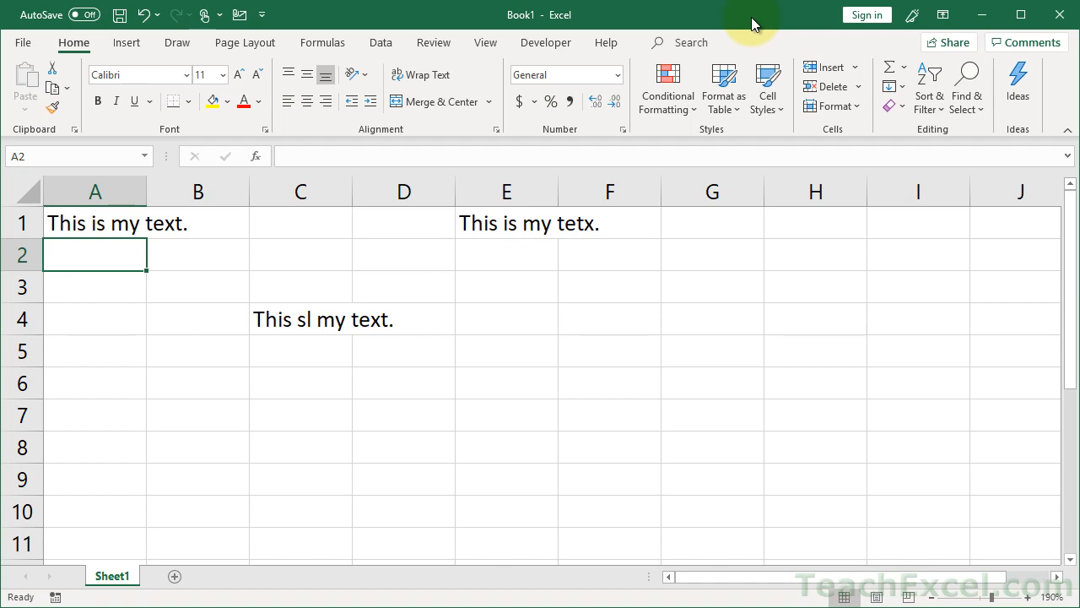
{"action": "mouse_move", "coordinate": [434, 361]}
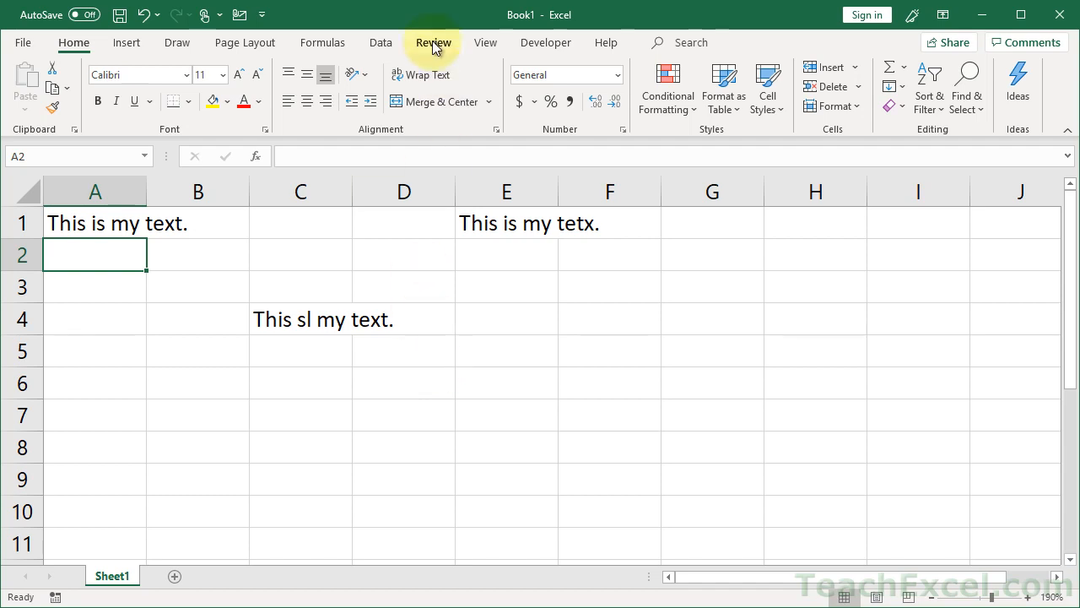
Step: Start the spelling check from the Review ribbon with F7
{"action": "left_click", "coordinate": [433, 42]}
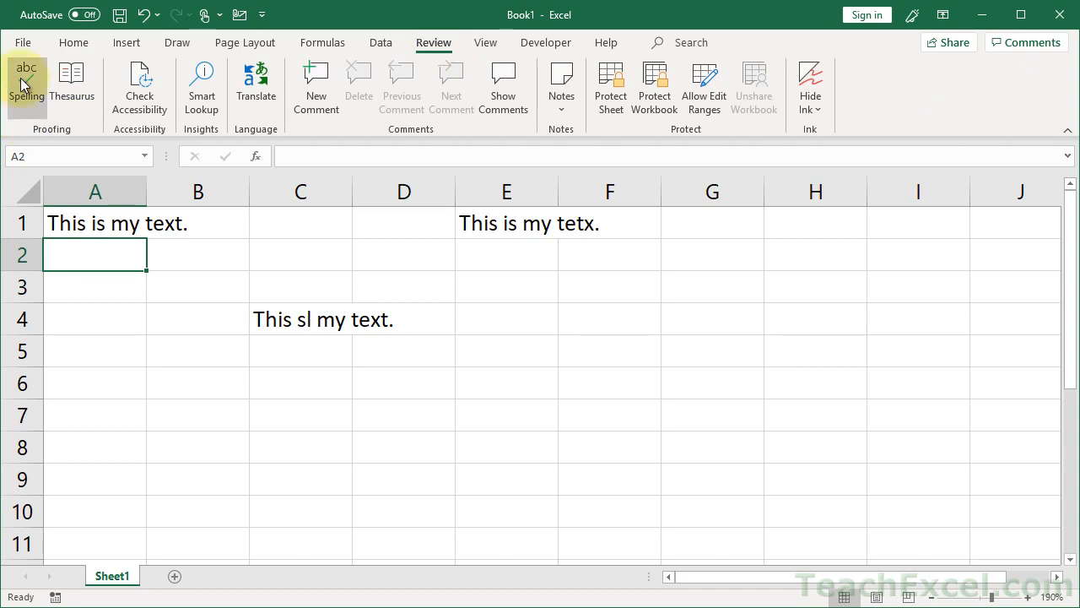
{"action": "mouse_move", "coordinate": [26, 80]}
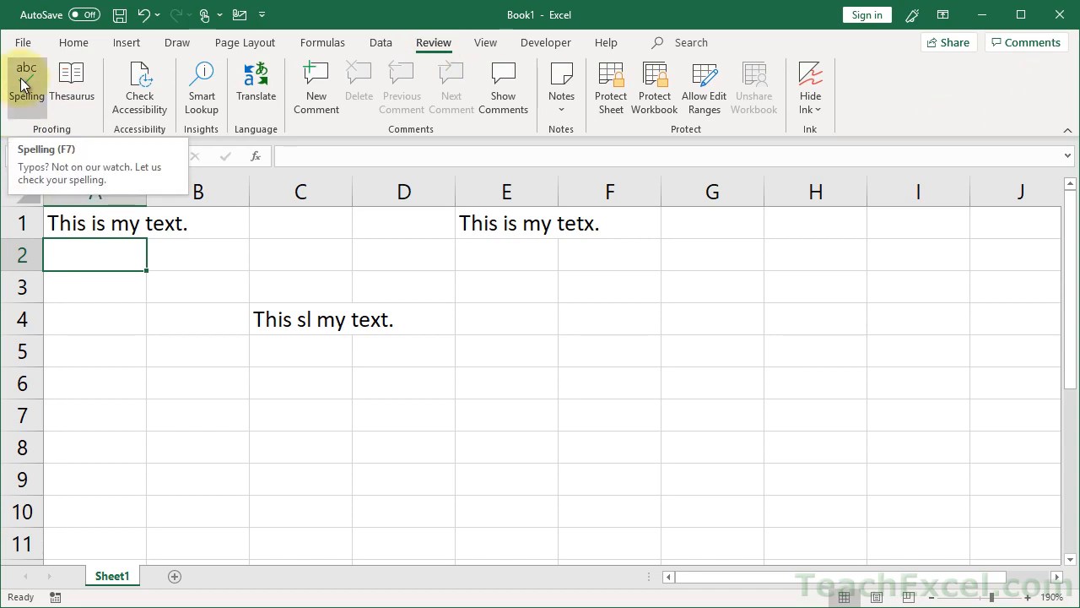
{"action": "key", "text": "f7"}
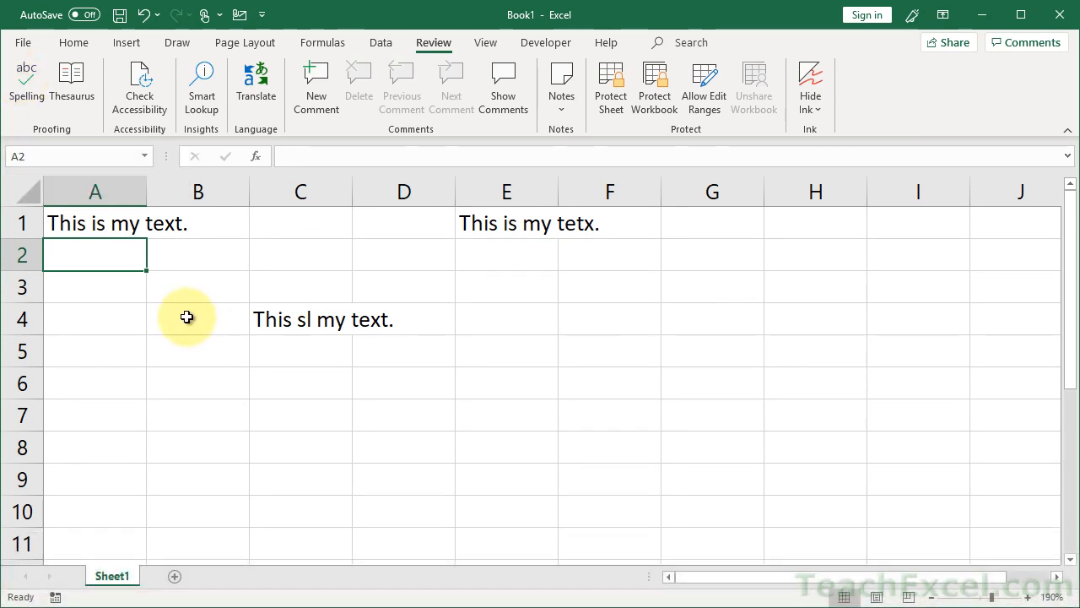
{"action": "left_click", "coordinate": [26, 81]}
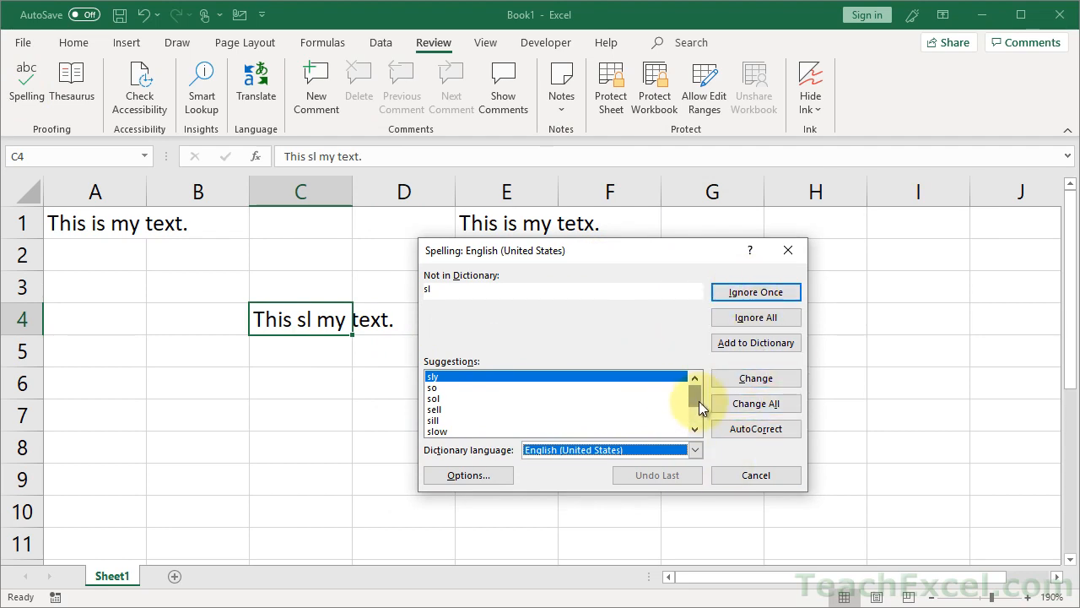
{"action": "left_click", "coordinate": [694, 435]}
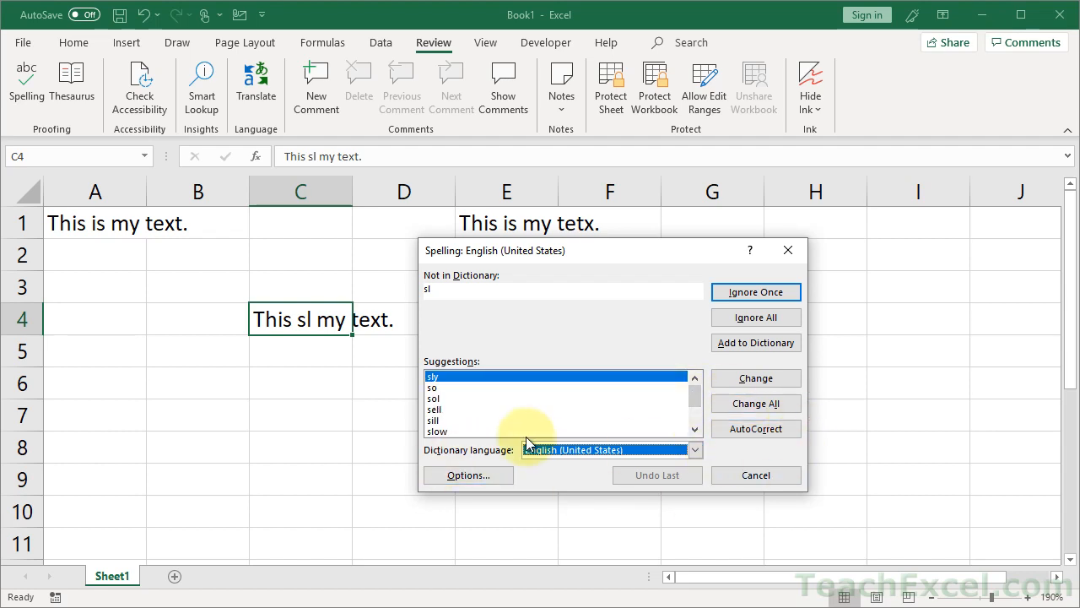
{"action": "mouse_move", "coordinate": [639, 251]}
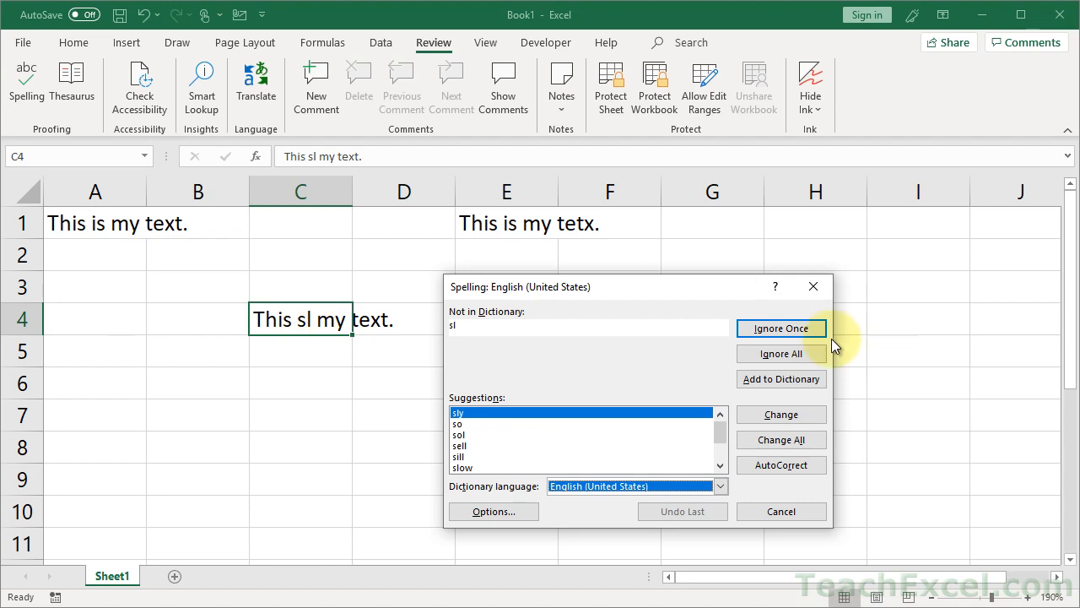
{"action": "left_click", "coordinate": [781, 328]}
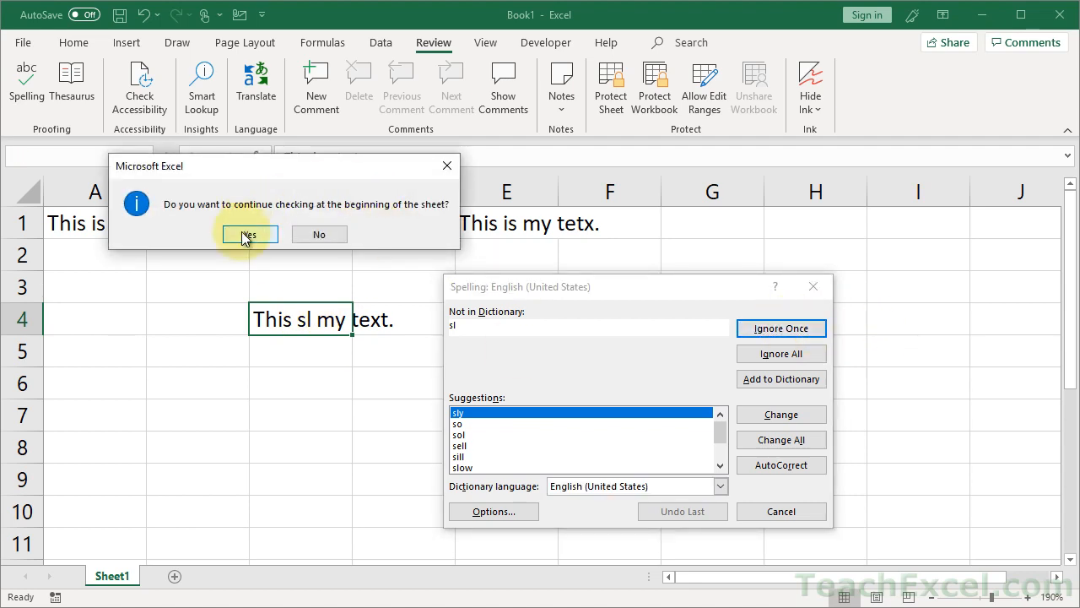
{"action": "left_click", "coordinate": [248, 234]}
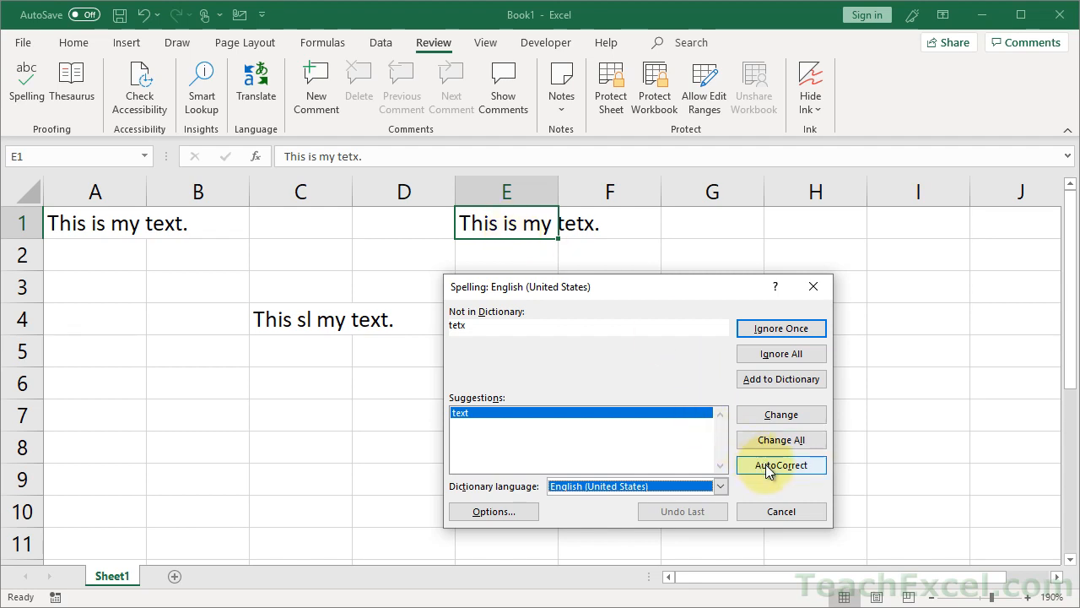
{"action": "left_click", "coordinate": [781, 465]}
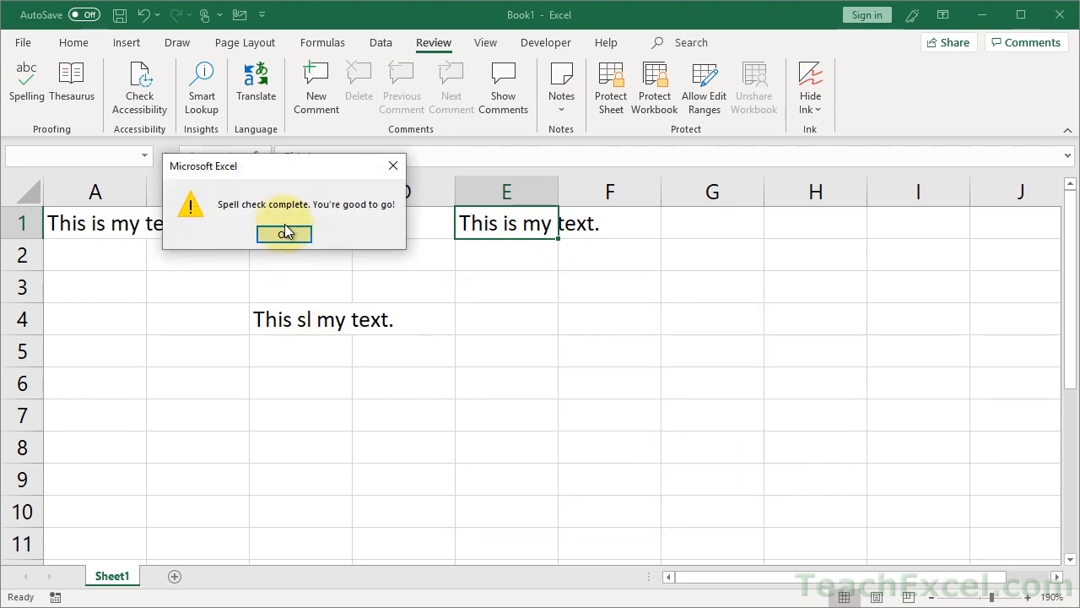
{"action": "left_click", "coordinate": [285, 233]}
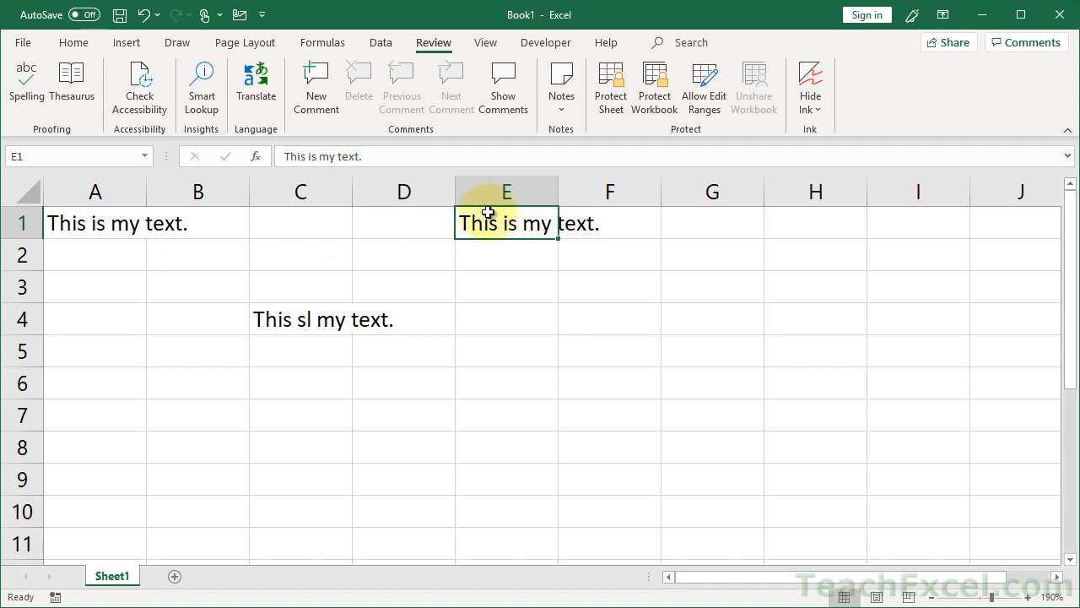
{"action": "left_click", "coordinate": [300, 319]}
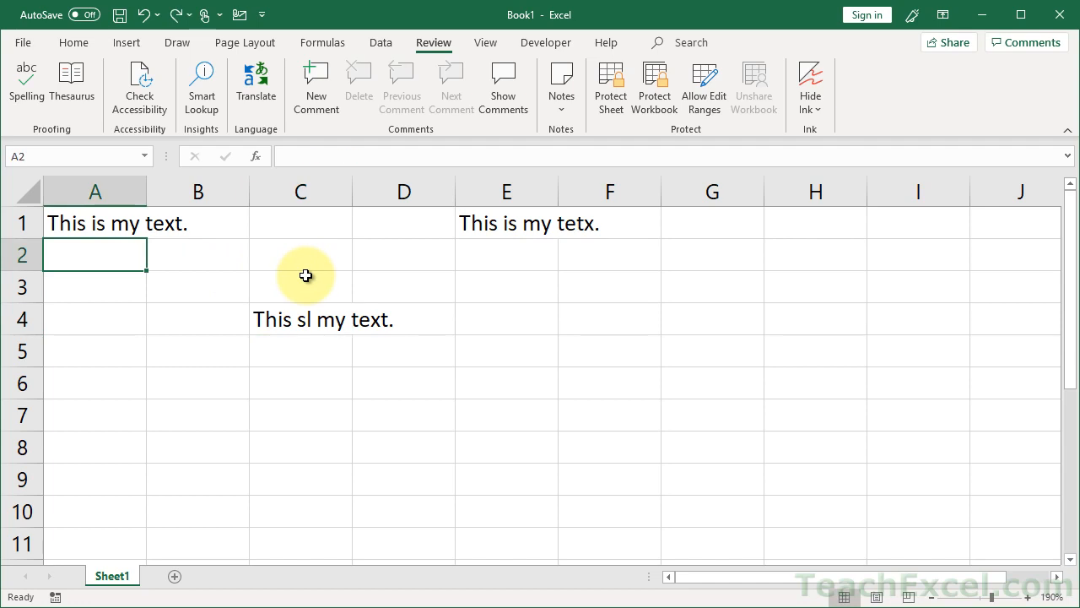
{"action": "mouse_move", "coordinate": [106, 237]}
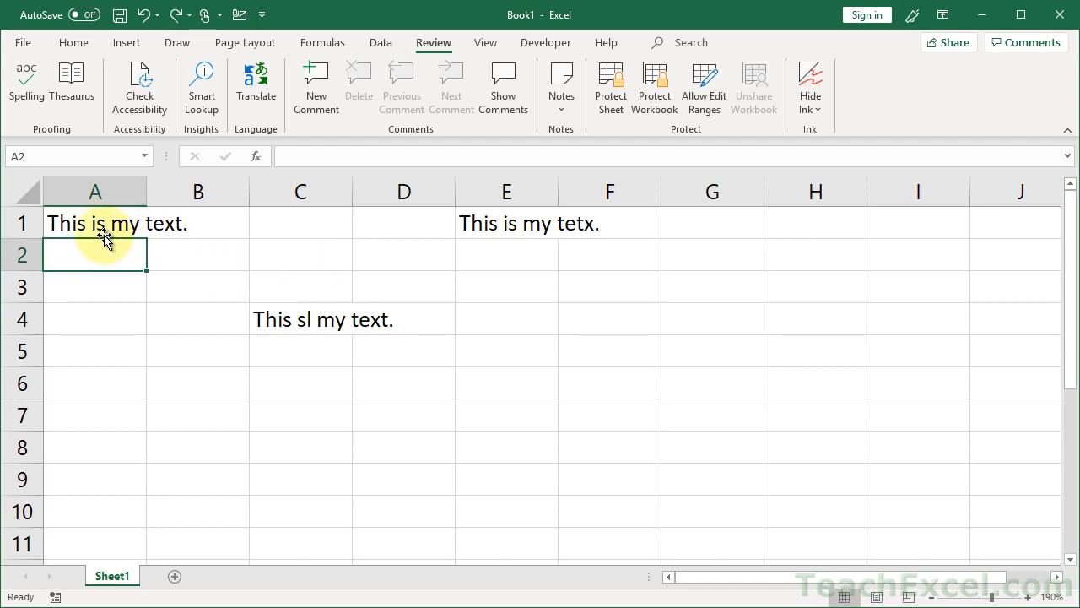
Step: Spell-check from cell A1 with no errors flagged, then select A2
{"action": "left_click", "coordinate": [95, 223]}
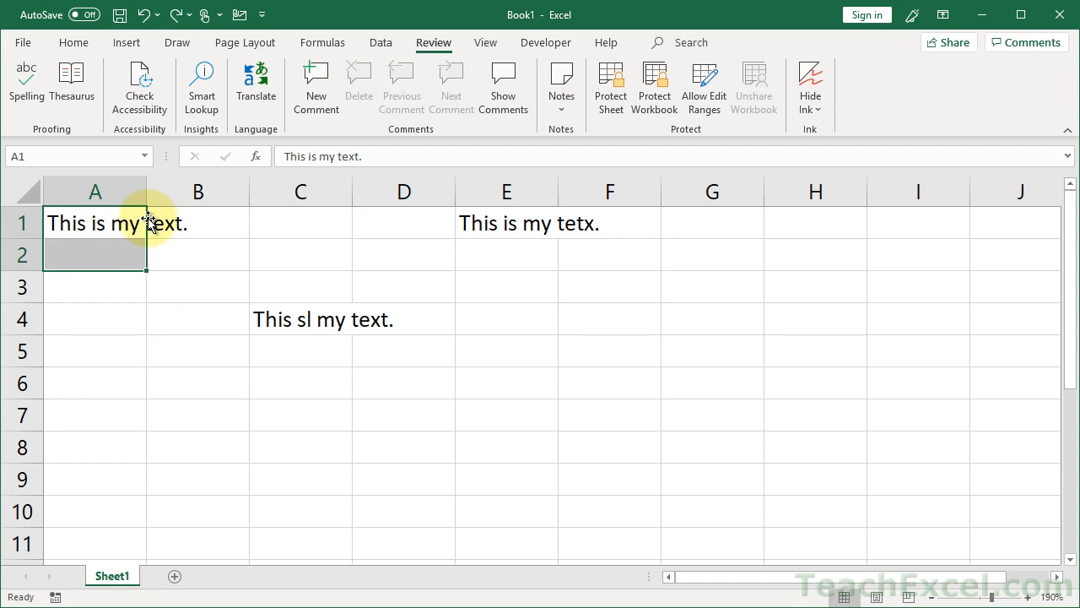
{"action": "mouse_move", "coordinate": [26, 80]}
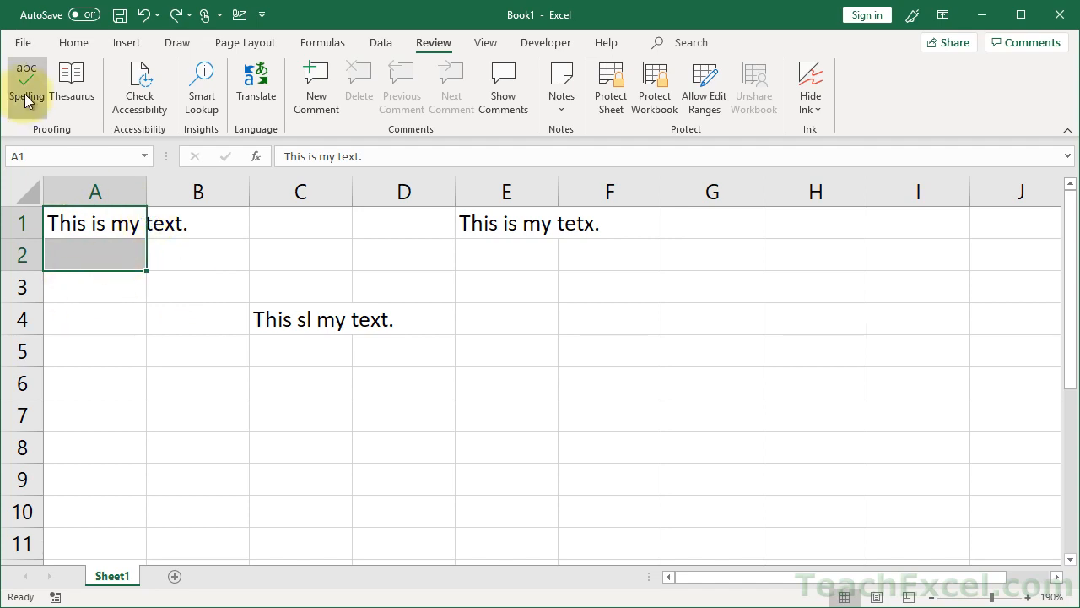
{"action": "left_click", "coordinate": [26, 84]}
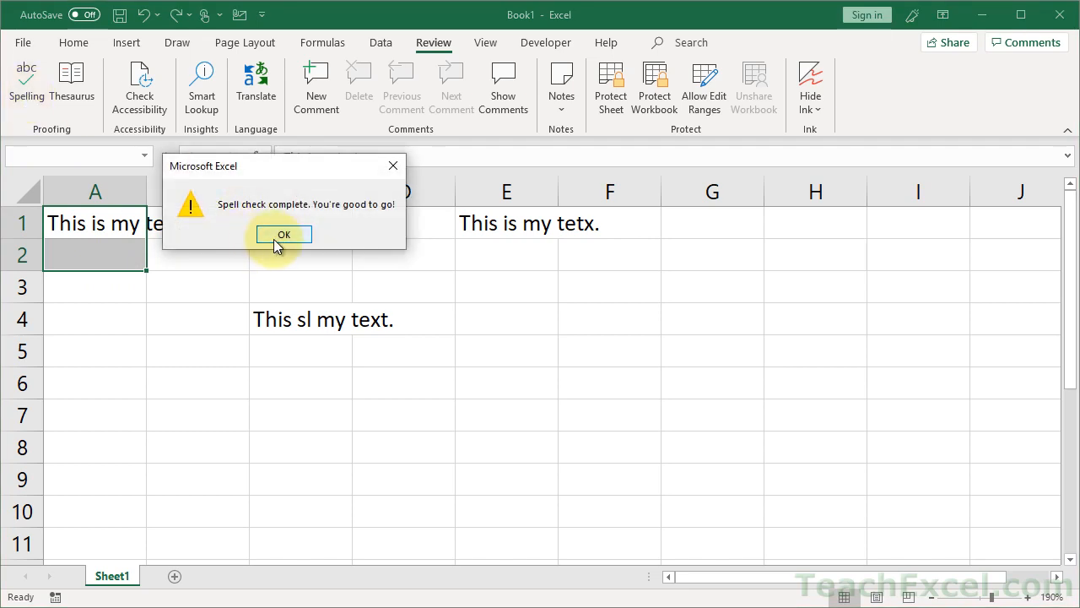
{"action": "left_click", "coordinate": [283, 234]}
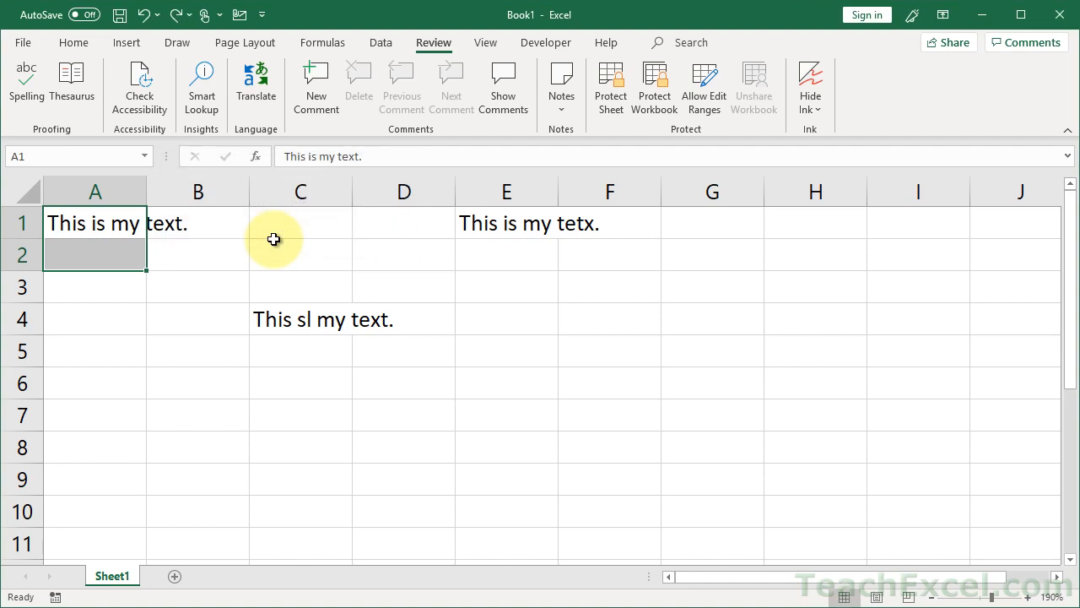
Step: Spell-check C1:E4, changing 'tetx' to 'text' and 'sl' to 'sly'
{"action": "left_click_drag", "start_coordinate": [300, 223], "coordinate": [506, 319]}
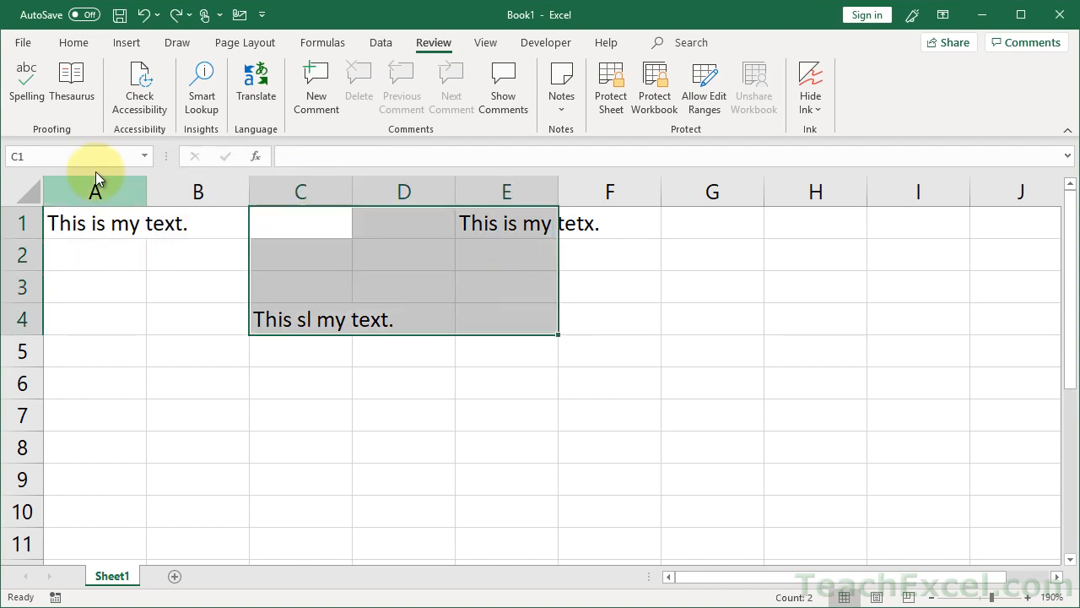
{"action": "left_click", "coordinate": [26, 84]}
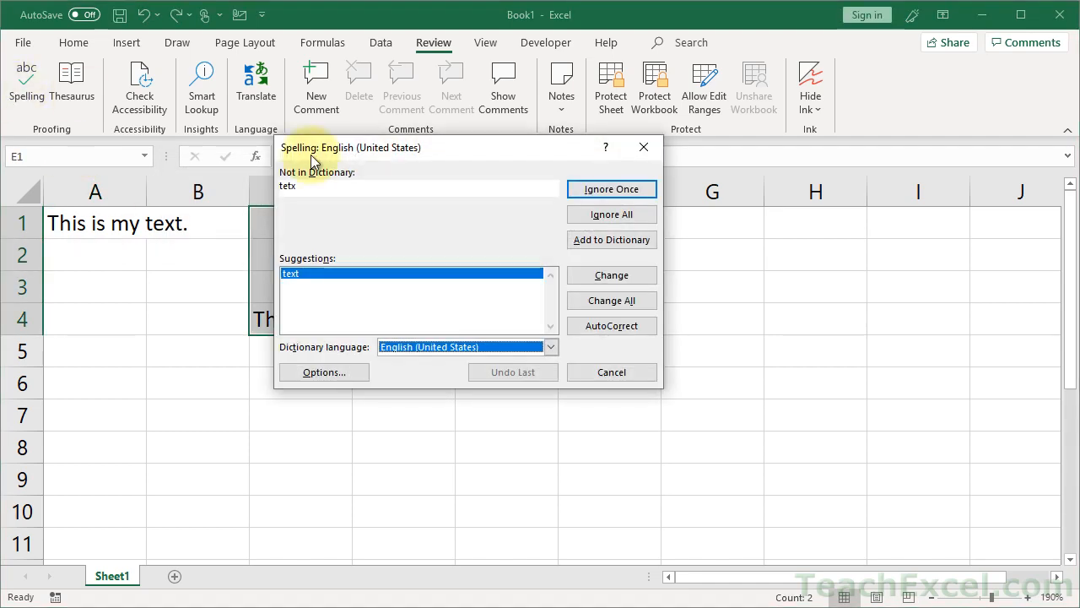
{"action": "mouse_move", "coordinate": [523, 307]}
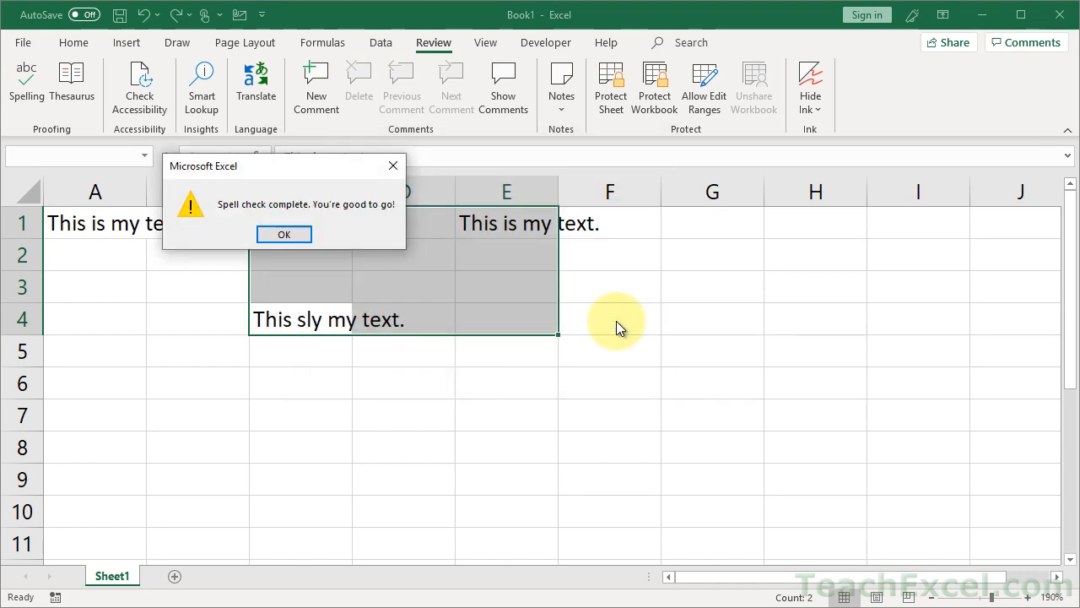
{"action": "left_click", "coordinate": [284, 234]}
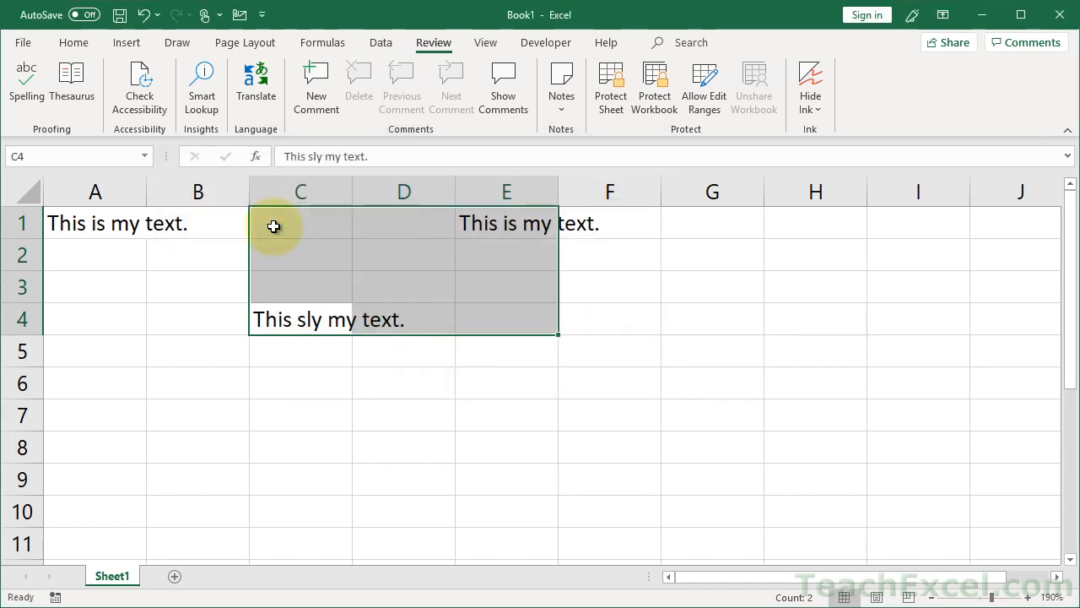
{"action": "left_click", "coordinate": [301, 222]}
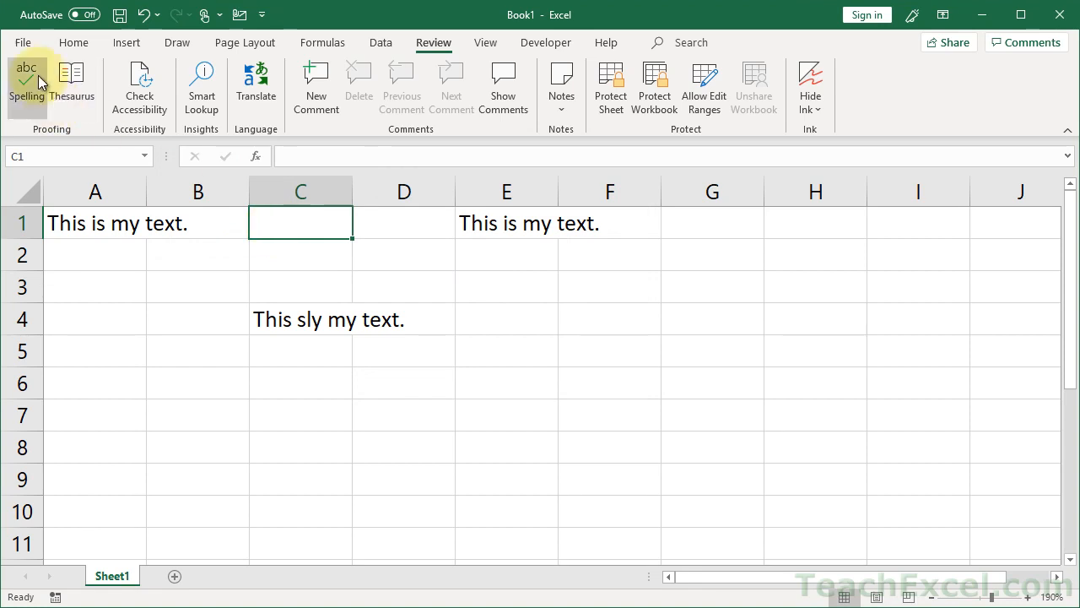
Step: Show the Proofing category in Excel Options via the File menu
{"action": "left_click", "coordinate": [23, 43]}
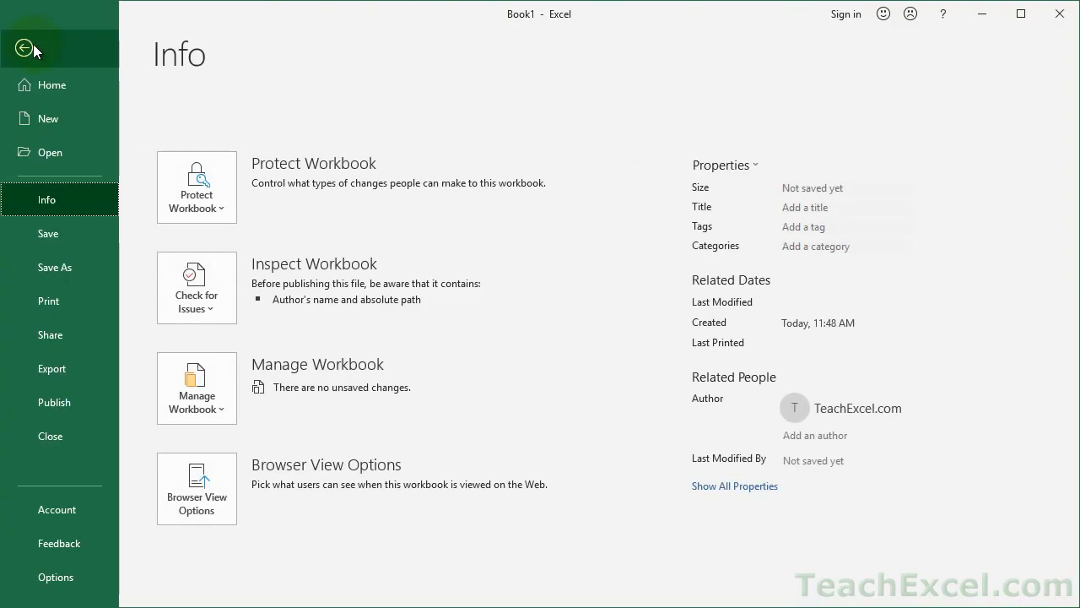
{"action": "mouse_move", "coordinate": [55, 582]}
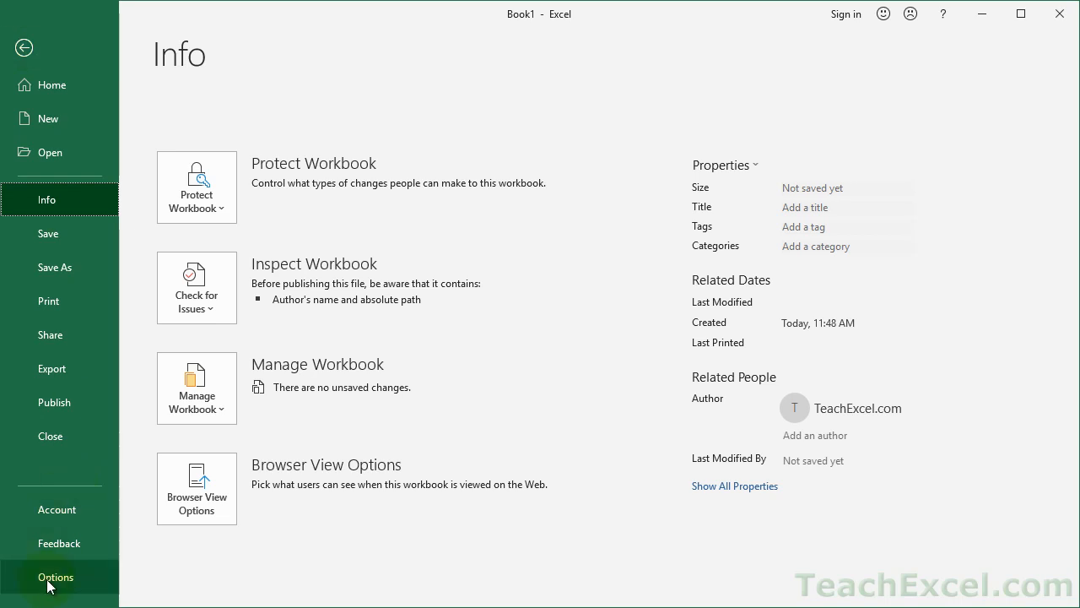
{"action": "left_click", "coordinate": [55, 577]}
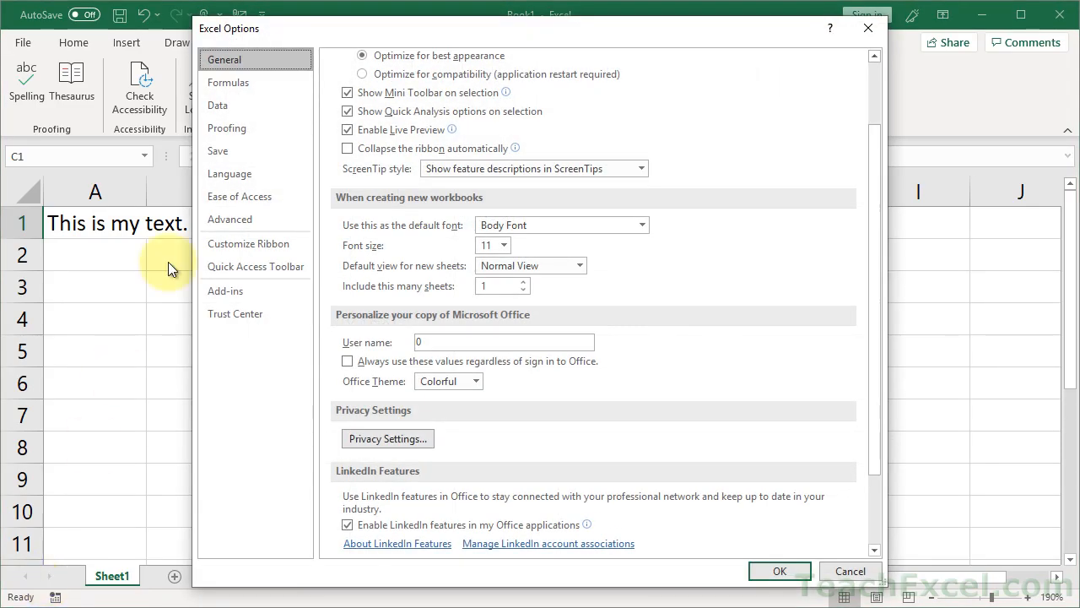
{"action": "left_click", "coordinate": [227, 128]}
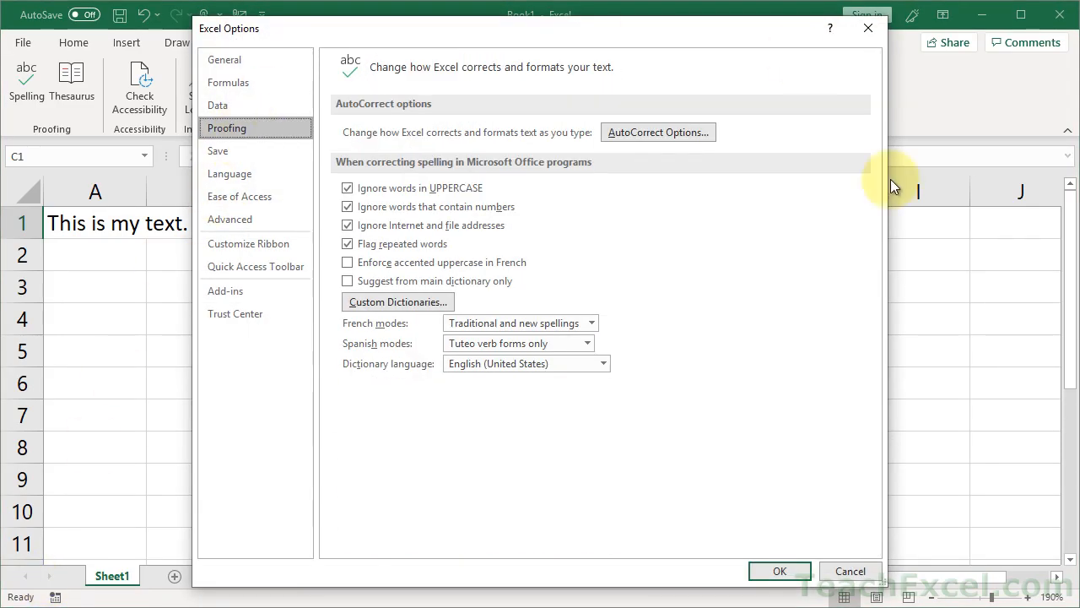
{"action": "mouse_move", "coordinate": [600, 407]}
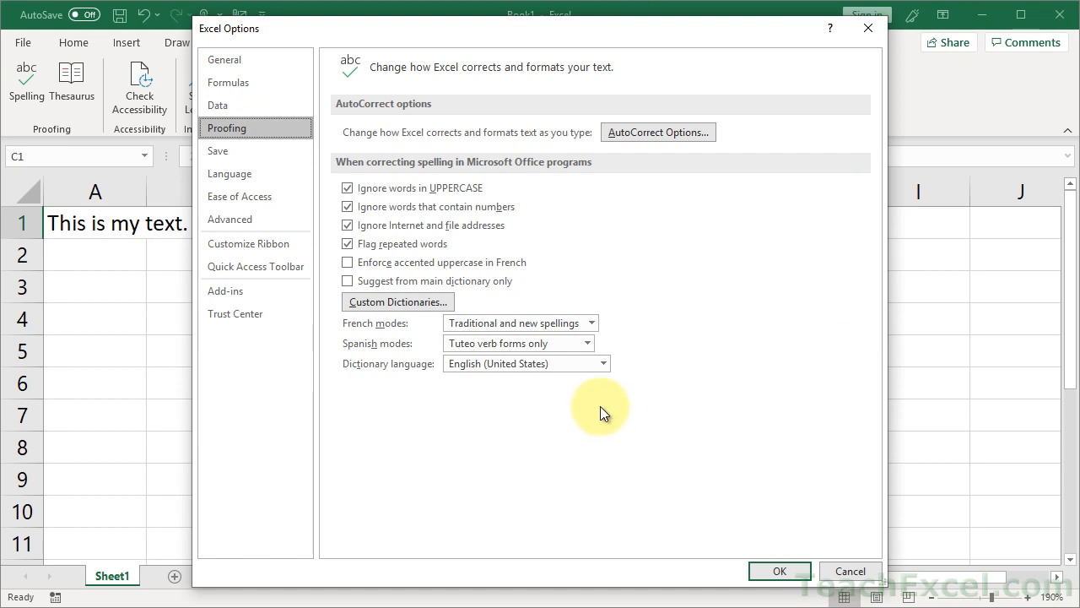
{"action": "mouse_move", "coordinate": [658, 132]}
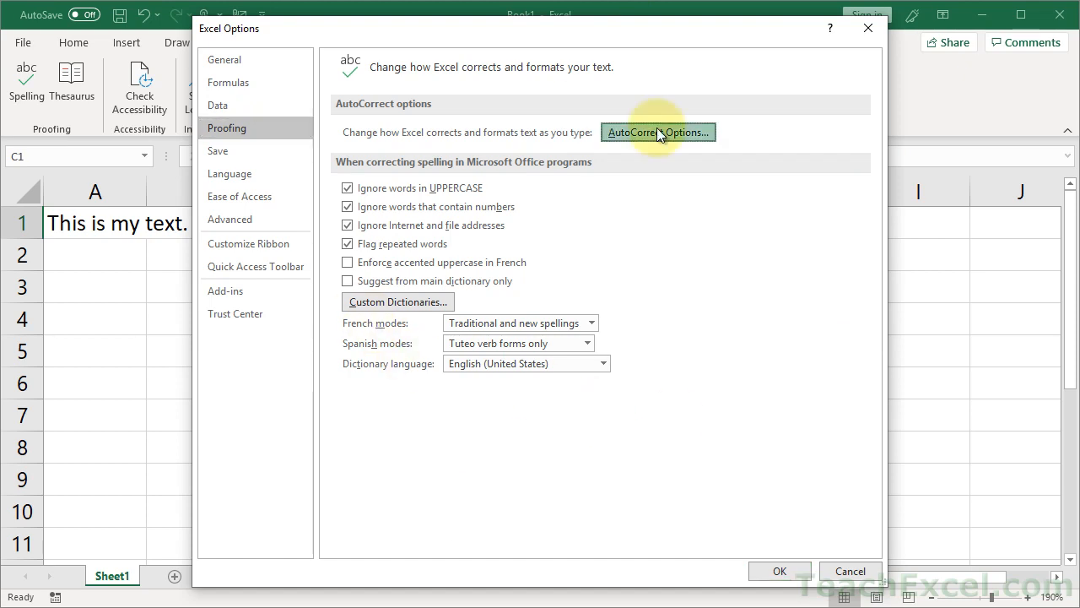
Step: Review the AutoCorrect Options list and close the dialog
{"action": "left_click", "coordinate": [658, 131]}
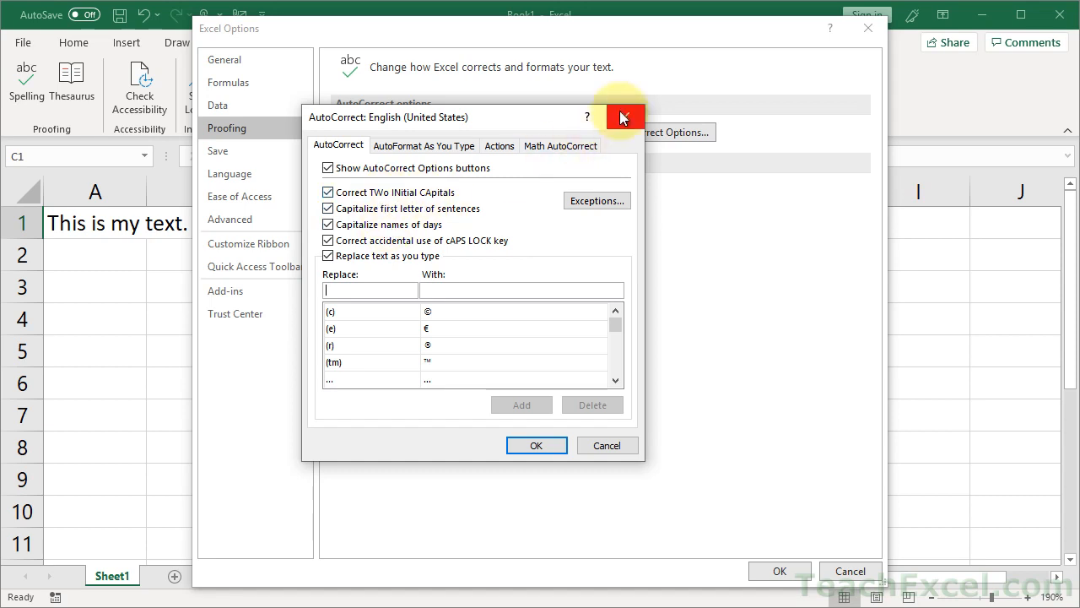
{"action": "left_click", "coordinate": [624, 116]}
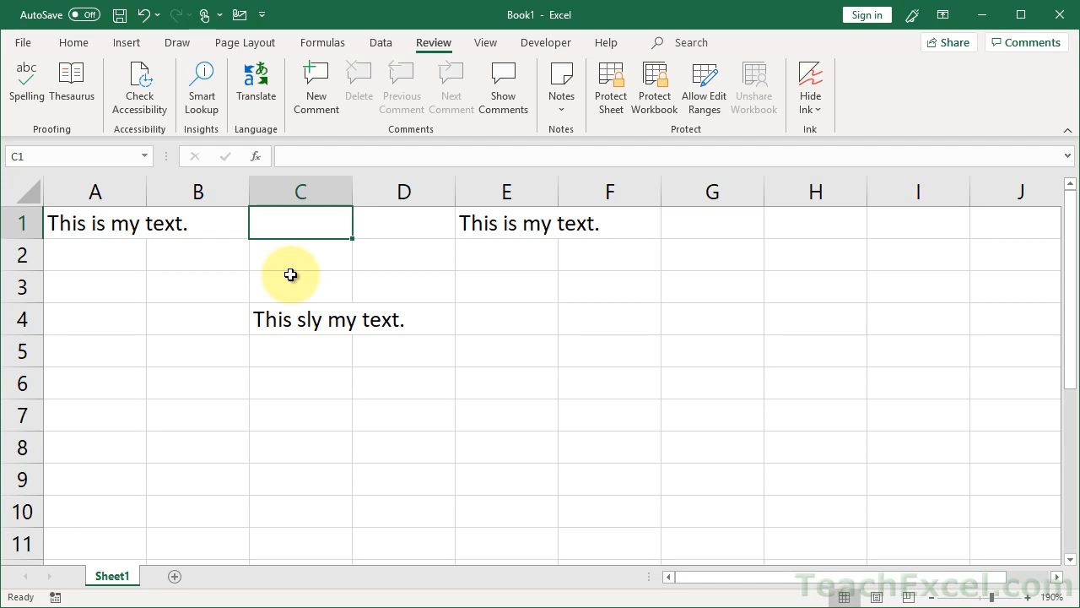
{"action": "mouse_move", "coordinate": [328, 205]}
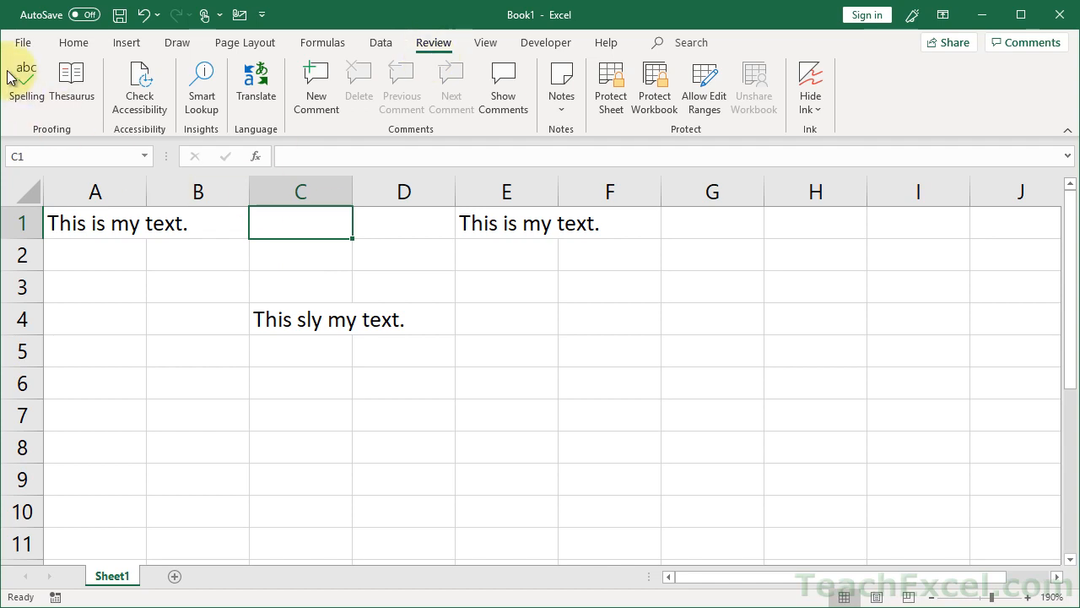
{"action": "mouse_move", "coordinate": [26, 81]}
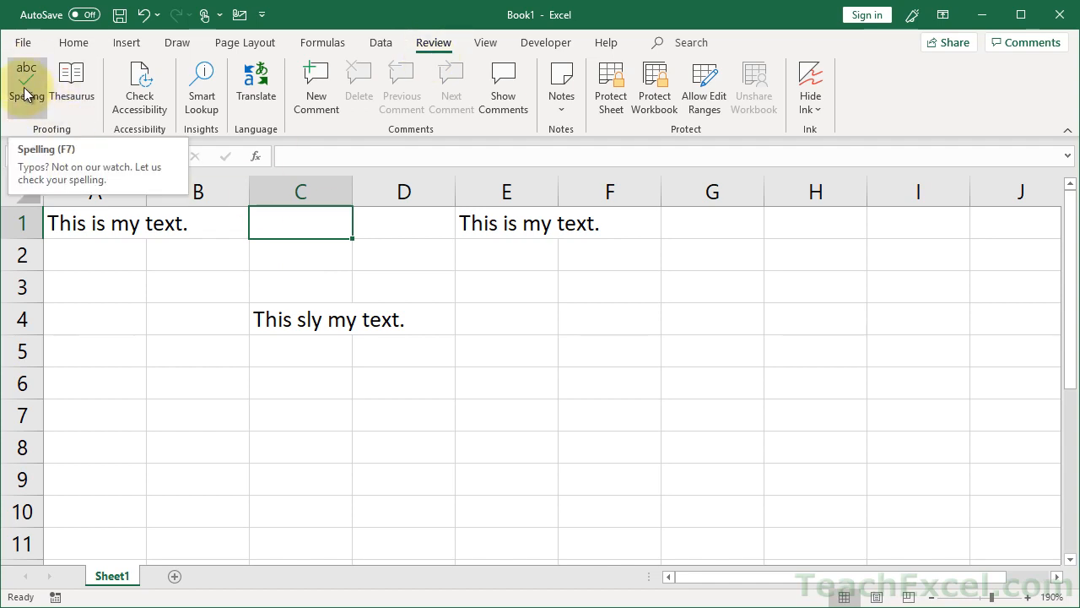